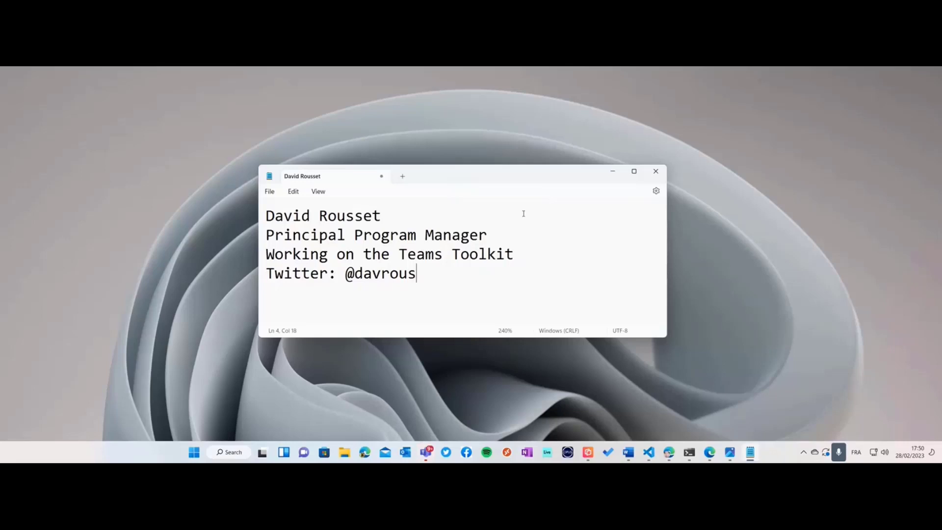
mouse_move(695, 396)
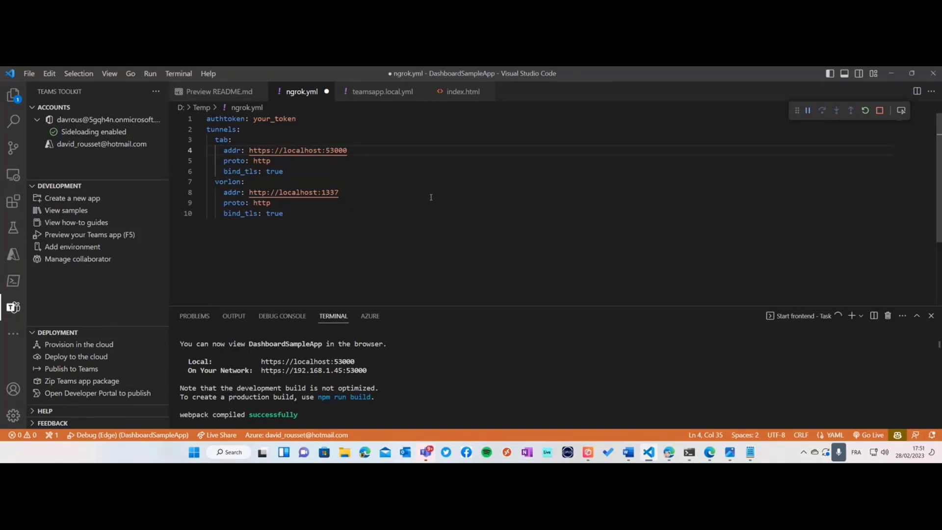
click(348, 150)
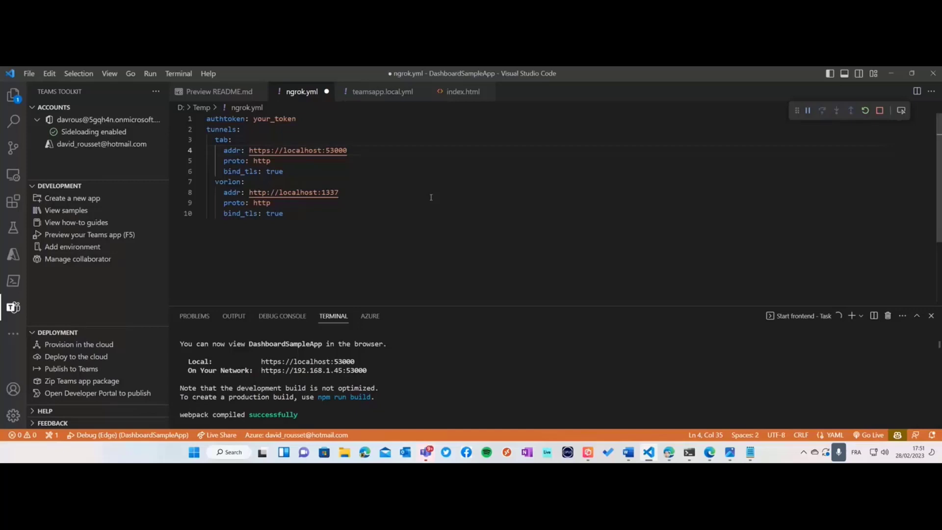
click(349, 151)
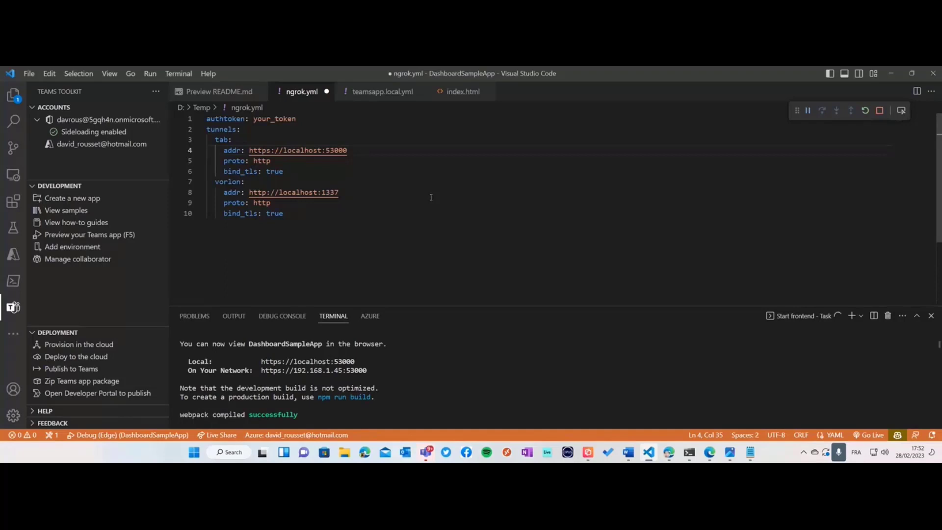
click(351, 150)
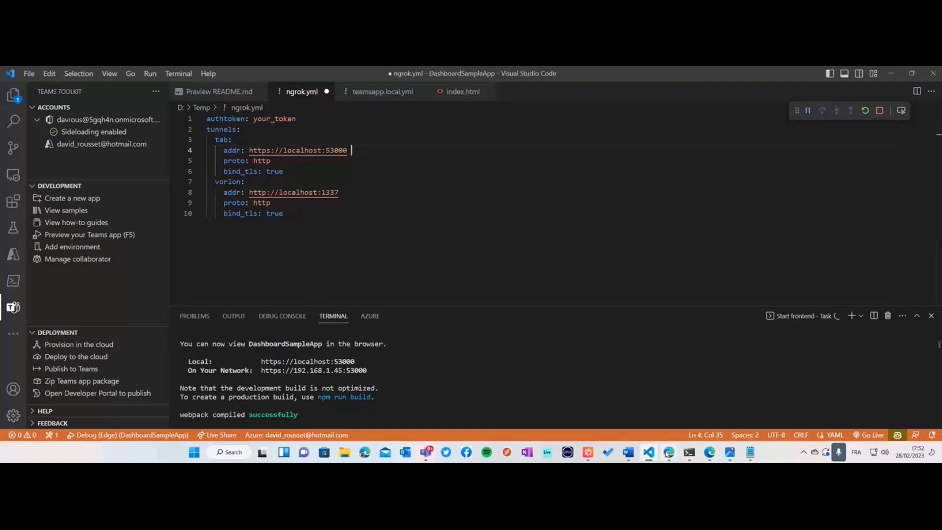
Bring up the Edge browser showing the vorlonjs.com homepage.
click(709, 451)
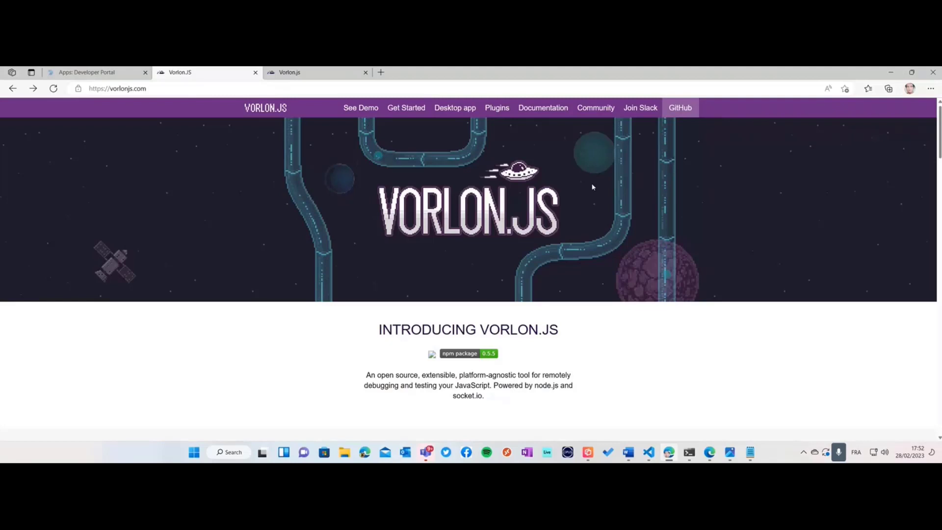
mouse_move(690, 284)
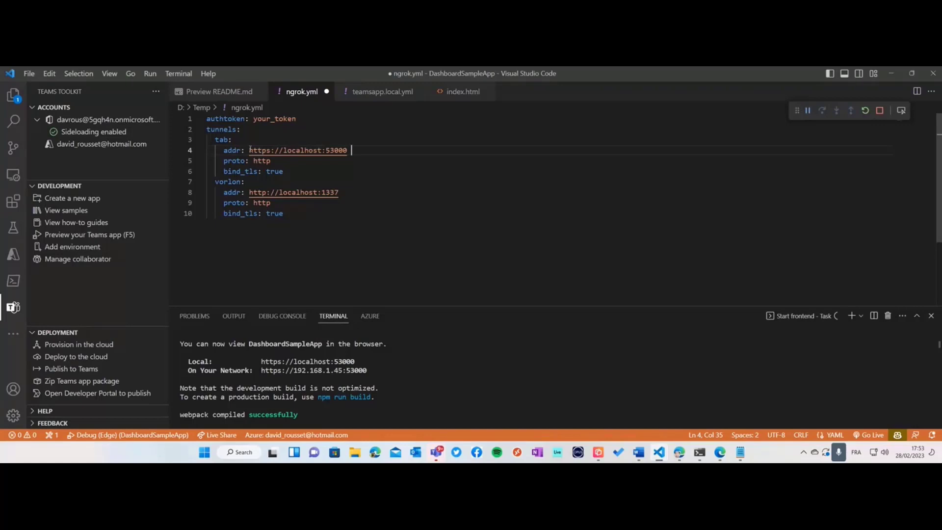
Highlight the tab (localhost:53000) and vorlon (localhost:1337) tunnel addresses, then show the Vorlon.js server terminal.
double_click(297, 150)
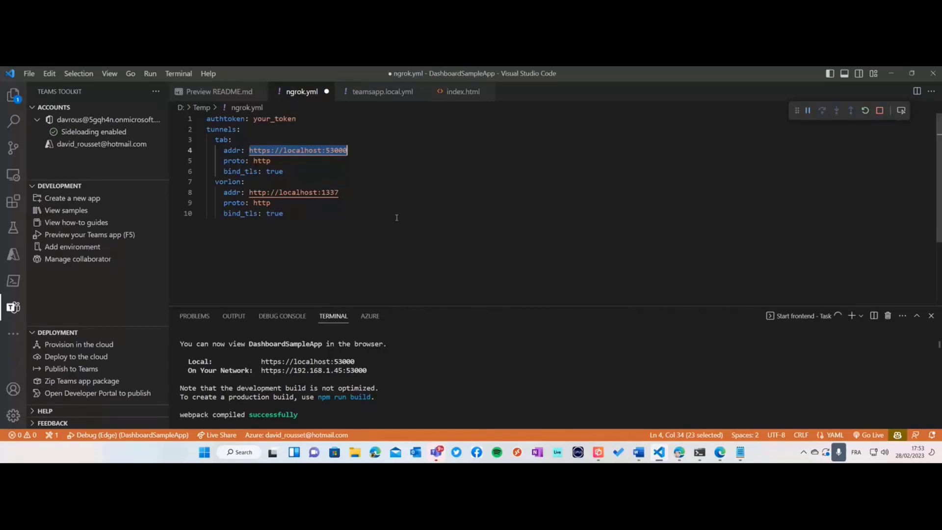
double_click(292, 193)
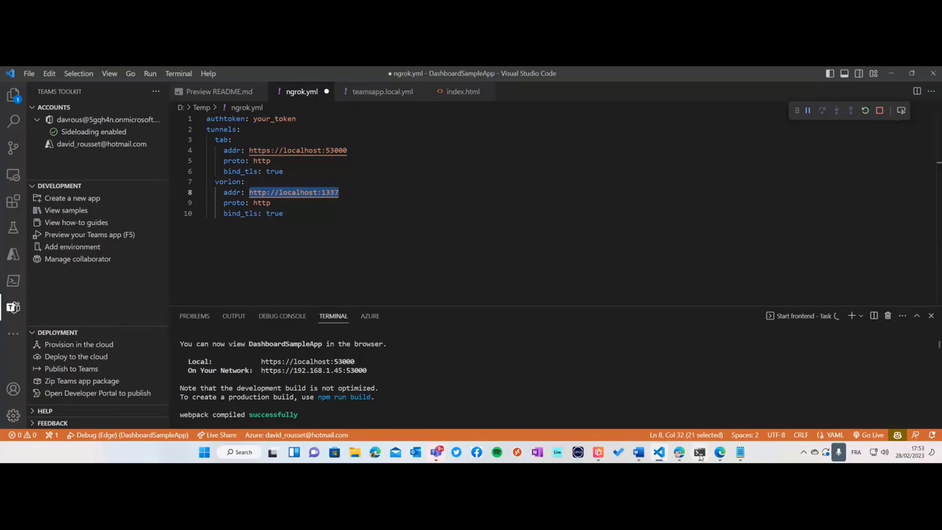
click(700, 452)
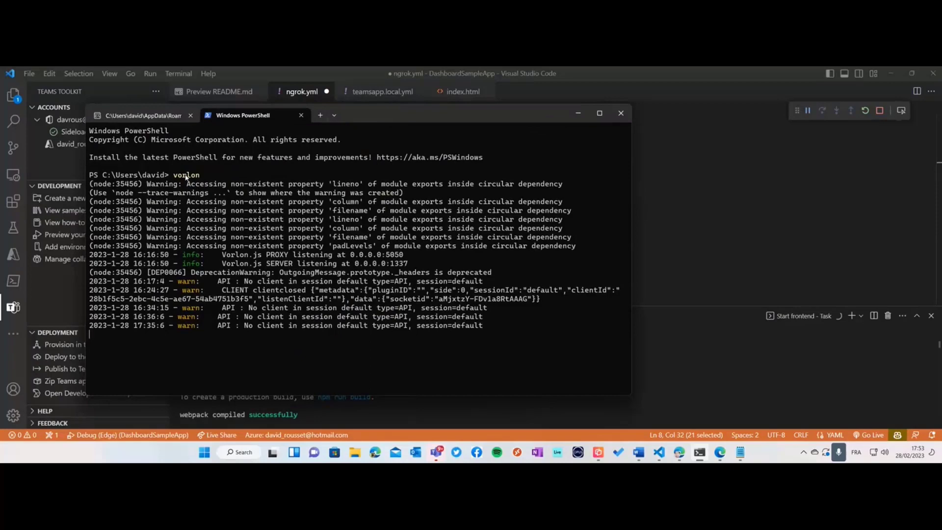
Show the ngrok session forwarding public URLs to localhost:1337 and localhost:53000.
double_click(187, 175)
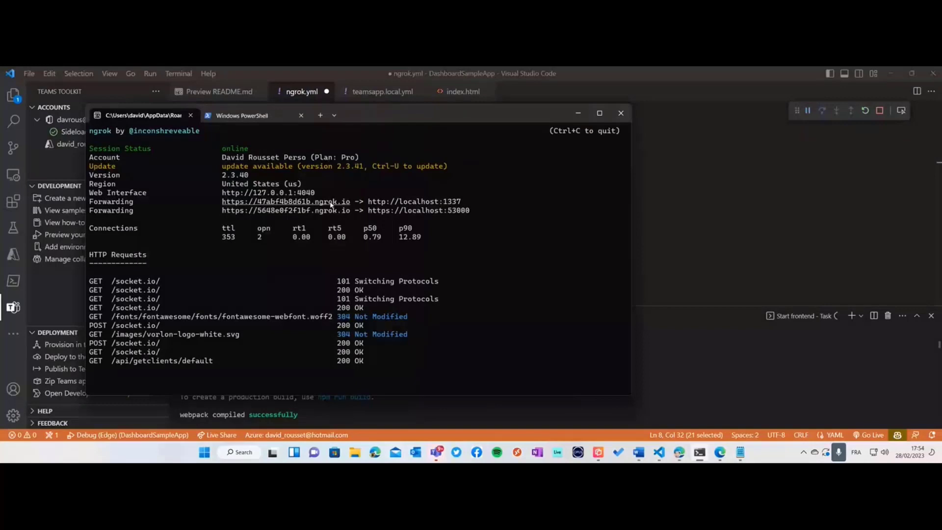
mouse_move(286, 210)
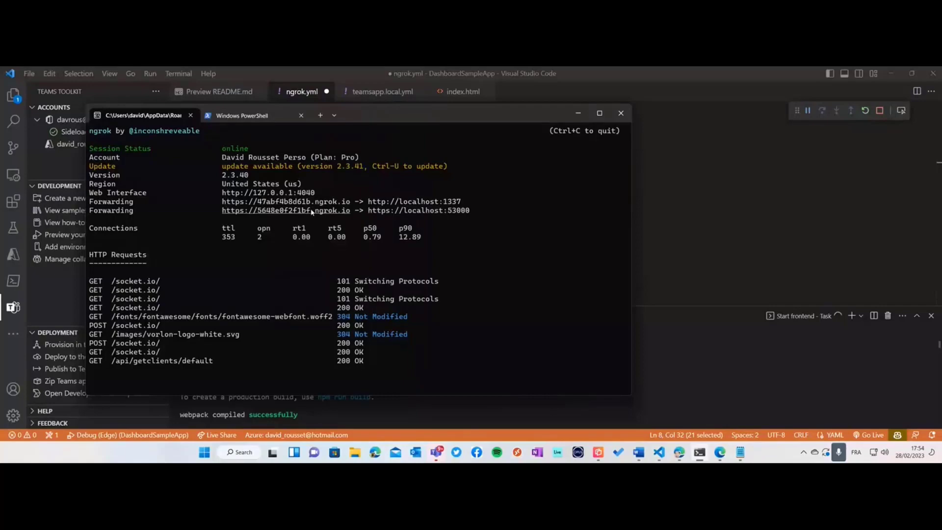
click(382, 91)
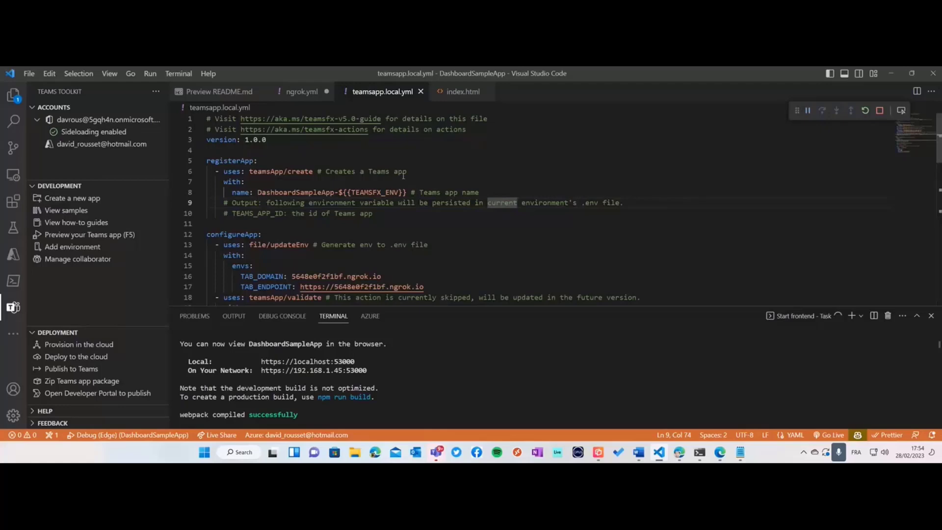
Highlight the TAB_DOMAIN value 5648e0f2f1bf.ngrok.io under configureApp in teamsapp.local.yml.
scroll(down, 3)
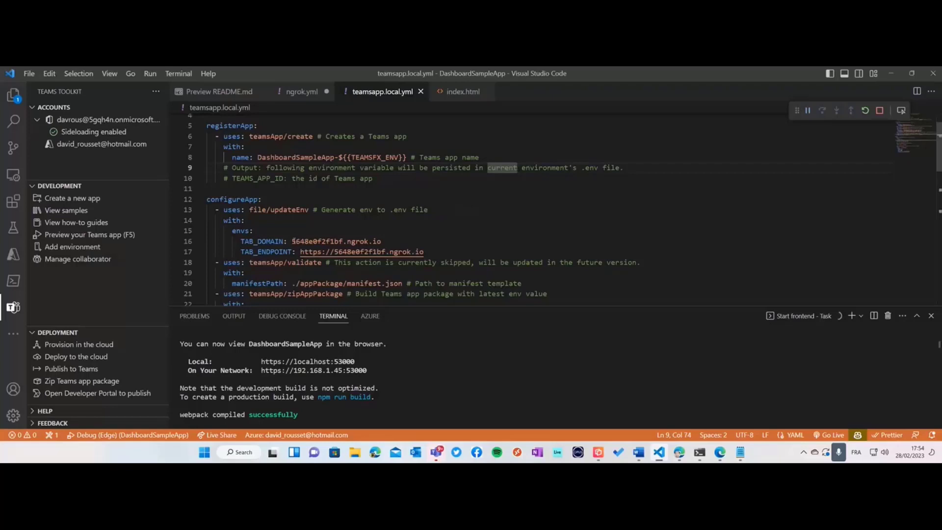
double_click(335, 241)
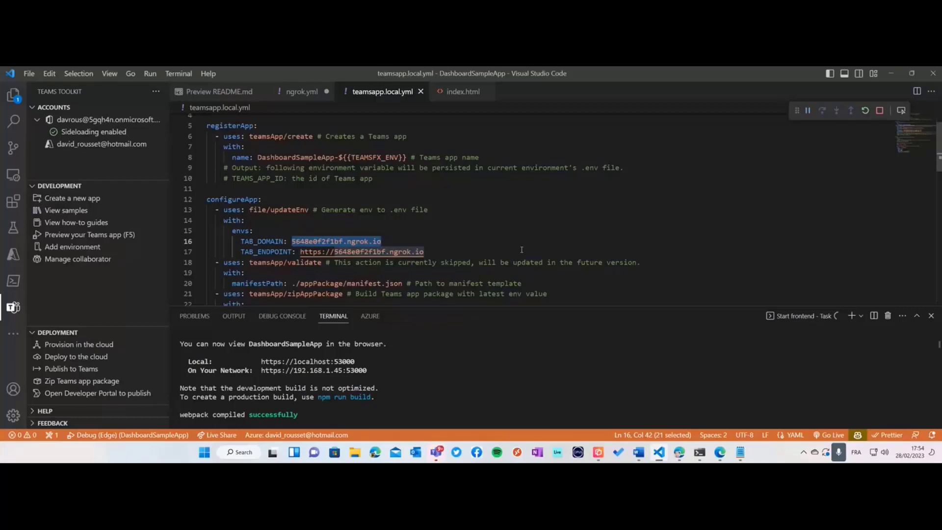
click(462, 92)
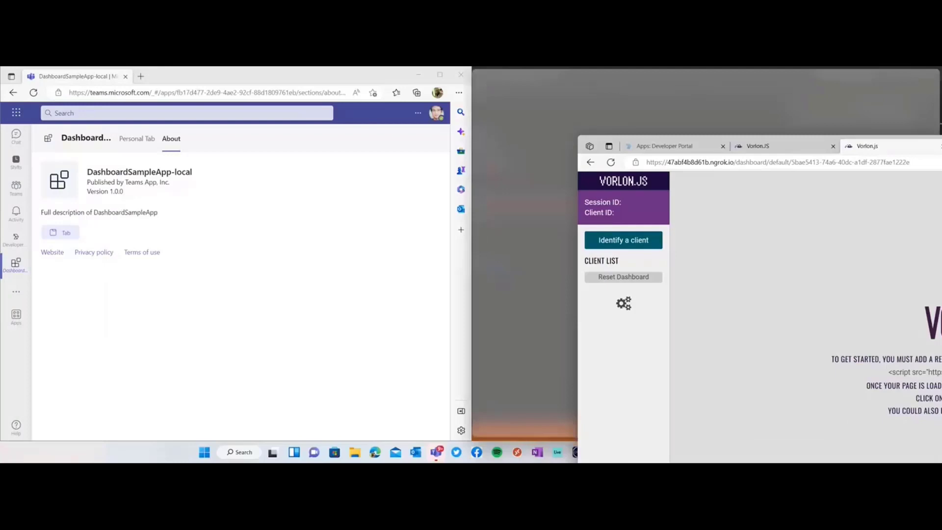
Load the DashboardSampleApp-local Personal Tab so it connects as a Windows client in Vorlon.js.
click(138, 138)
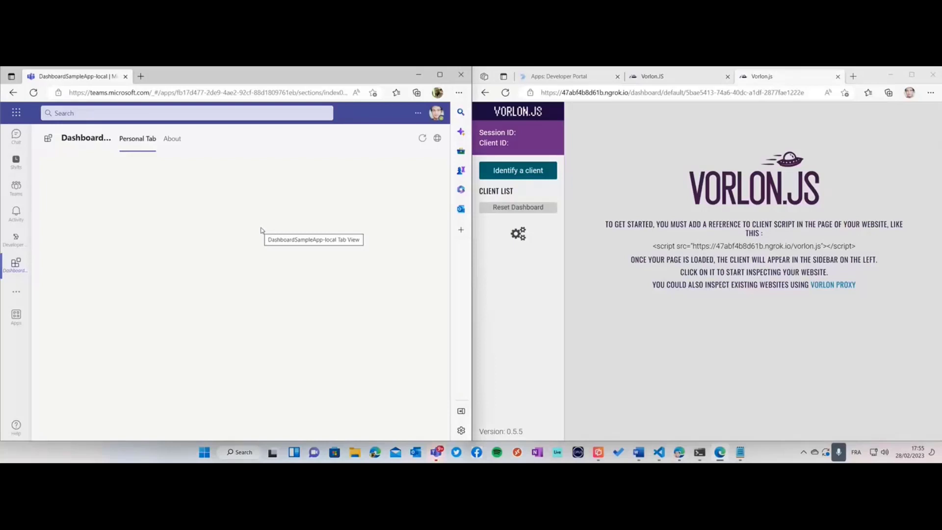
click(511, 202)
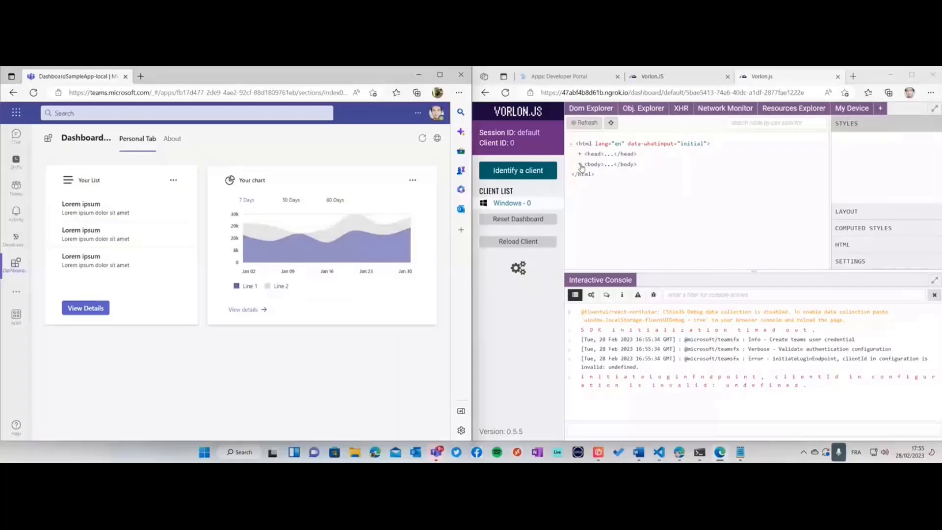
Expand the page's <body> element in the Dom Explorer while the Android client connects.
click(580, 164)
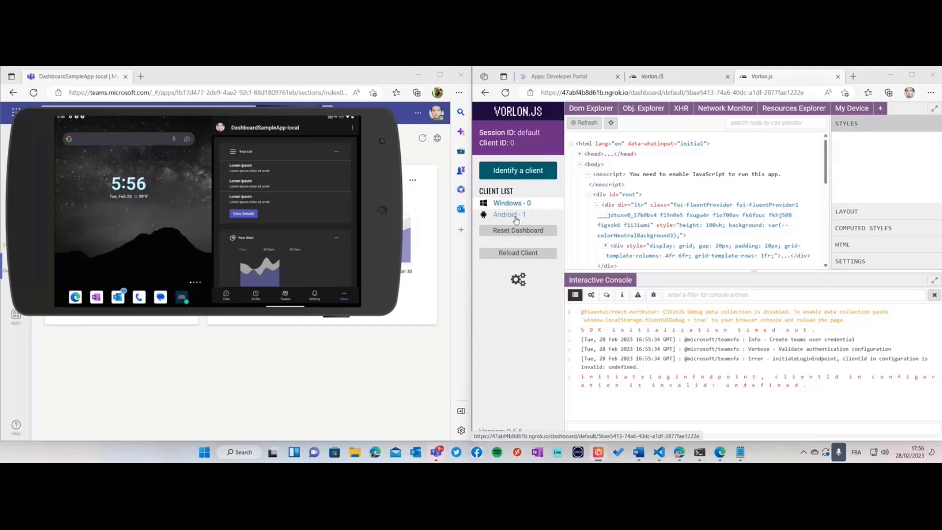
Inspect the Android - 1 client, showing its root div's 524 × 556 px layout box.
click(517, 170)
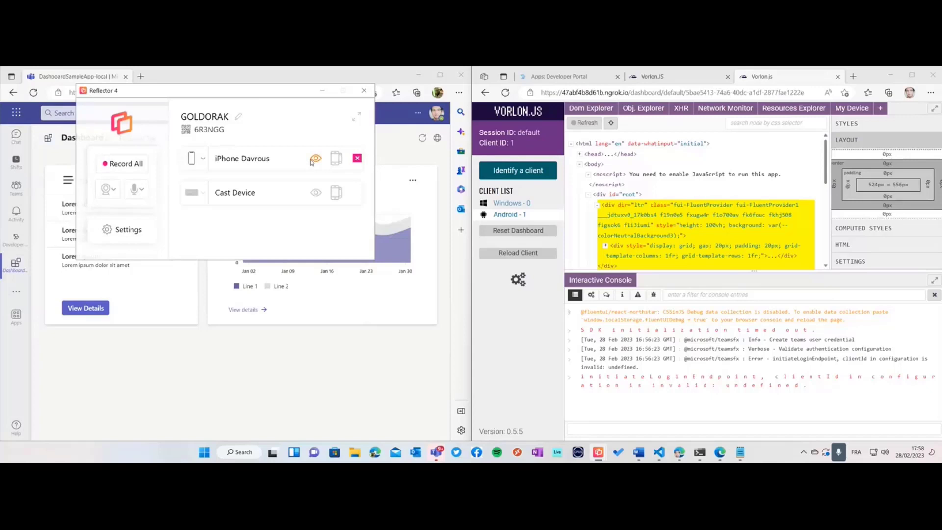
Mirror the iPhone's screen in Reflector 4 so the iOS client appears in Vorlon.js.
click(316, 158)
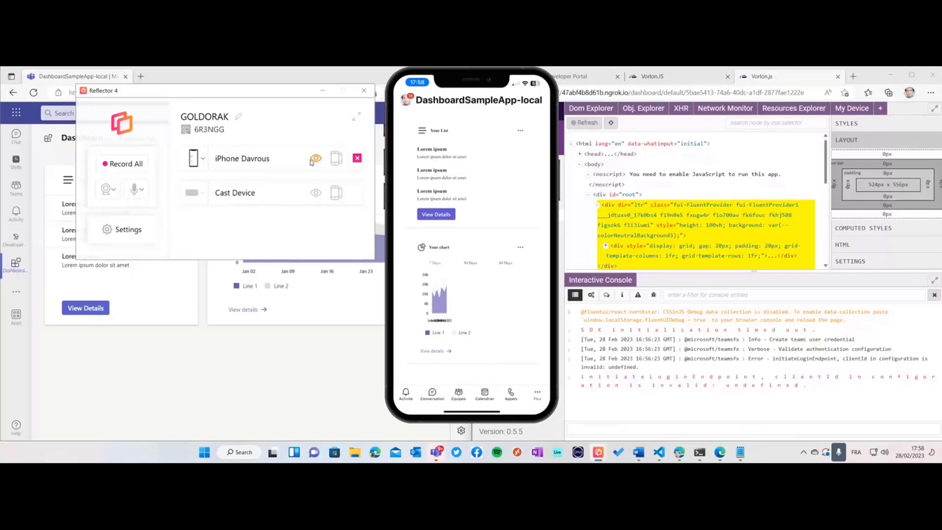
click(357, 158)
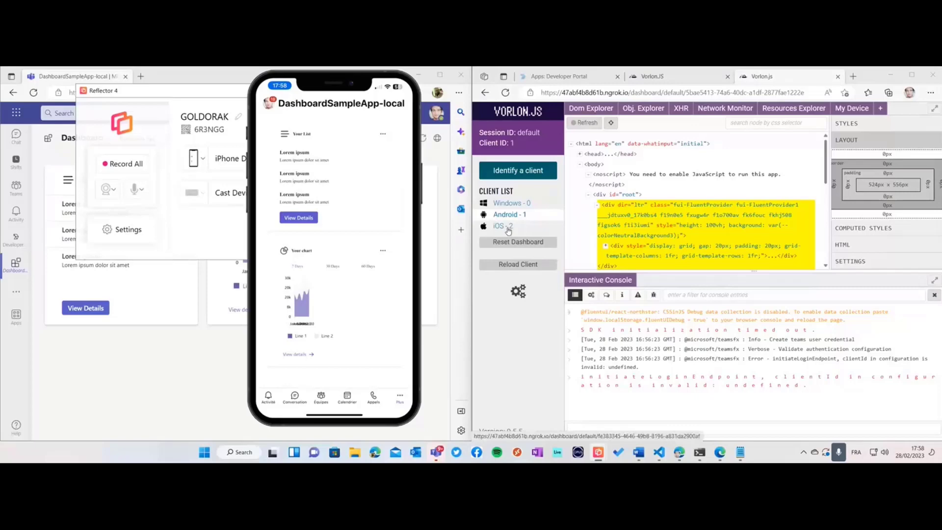
Inspect the iOS - 2 client, edit its list title to 'Your List 2', and begin an alert command.
click(500, 226)
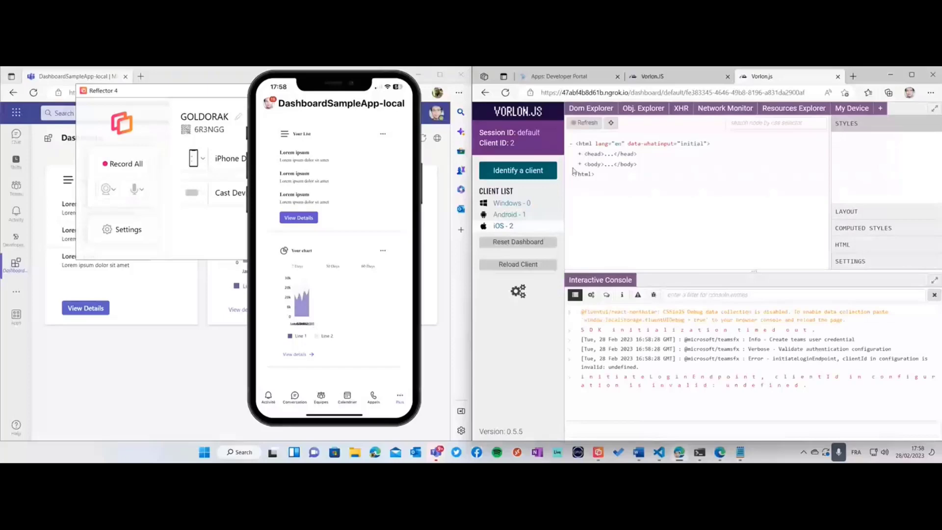
click(579, 164)
text(Your List 2)
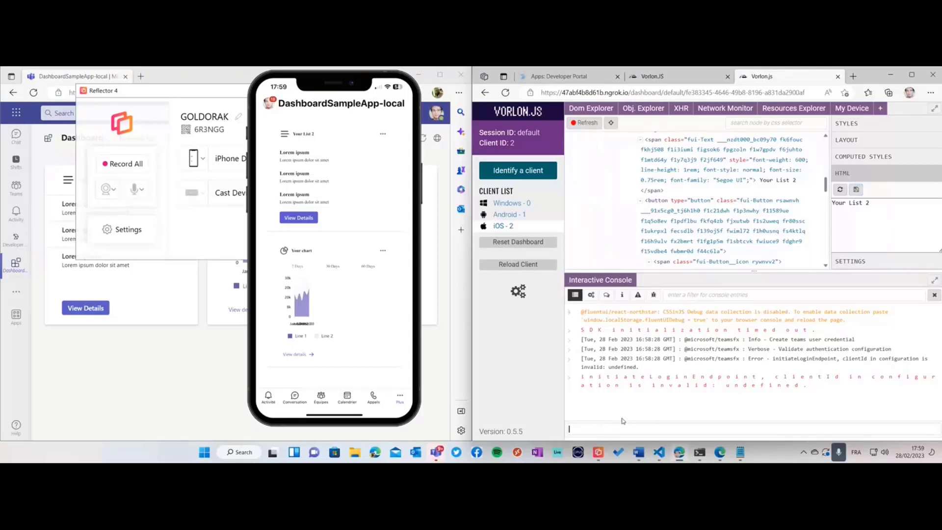
text(alert)
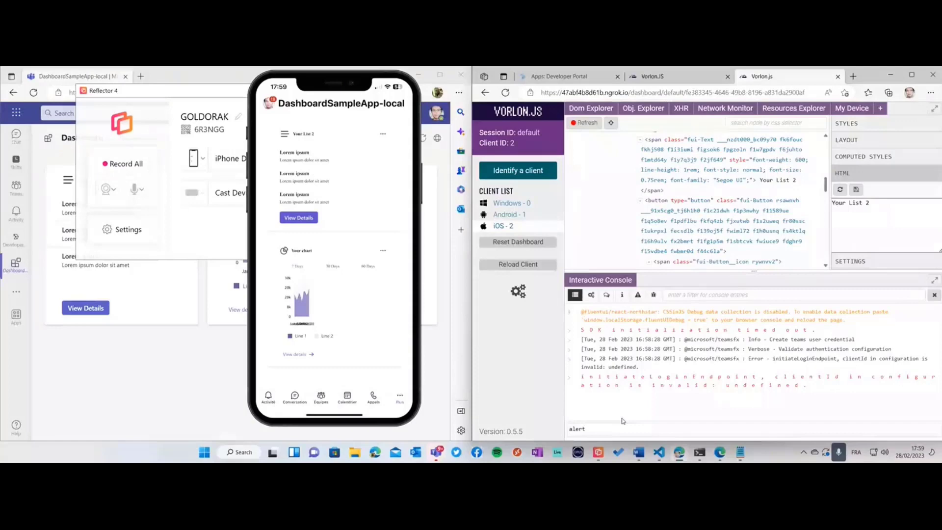
Run alert("Hello") on the iOS client and dismiss the Hello dialog on the iPhone.
text(("Hello)
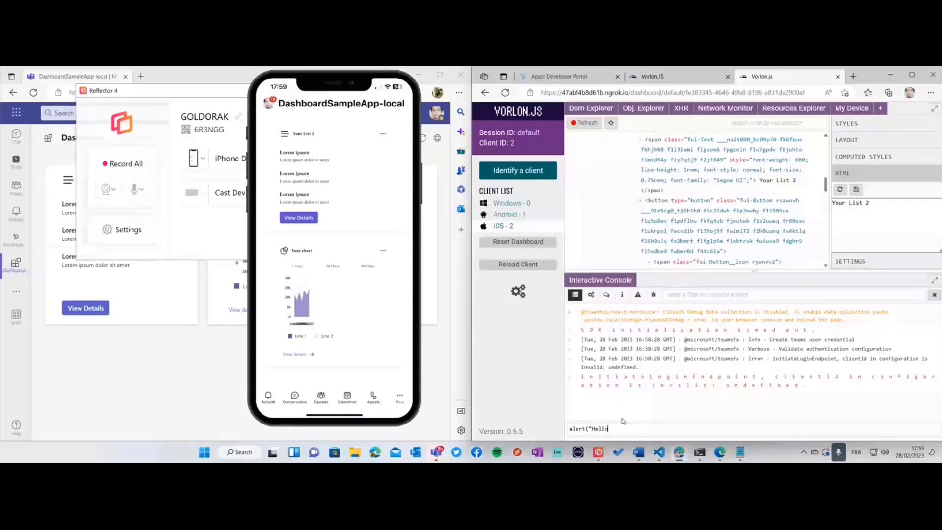
key(Return)
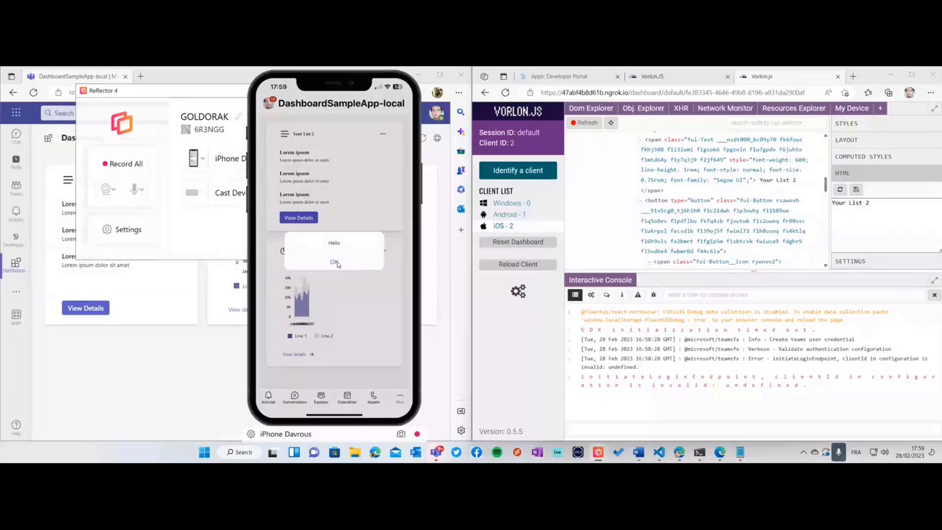
click(333, 262)
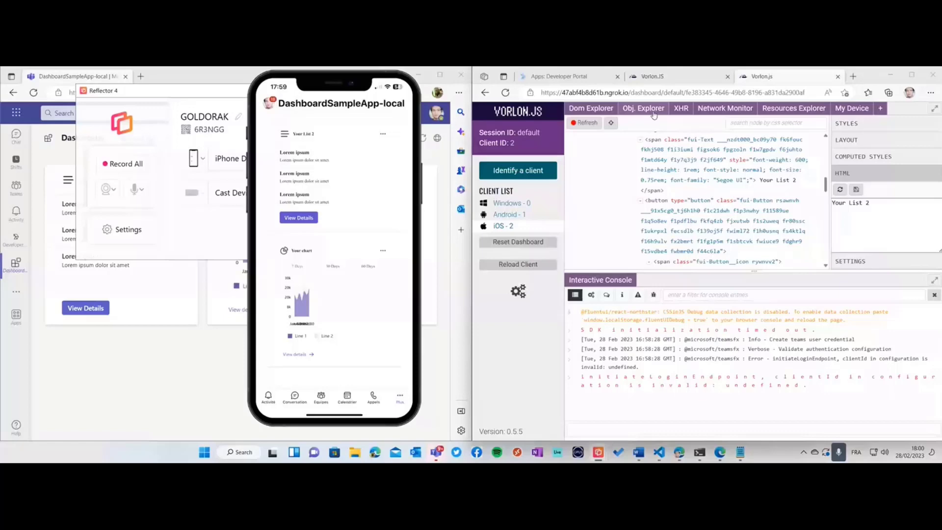
Inspect the iOS client's window > navigator object showing appVersion iPhone OS 16_1_1 with TeamsMobile-iOS.
click(642, 108)
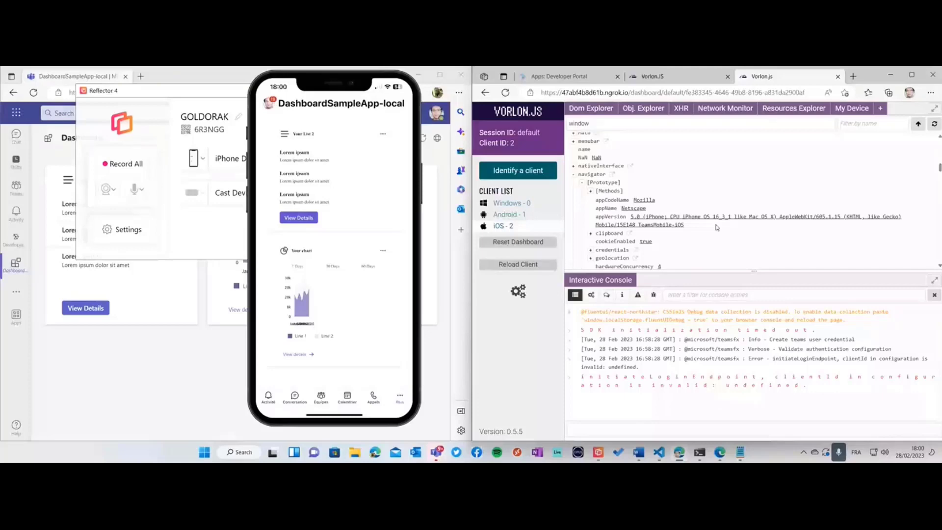
mouse_move(706, 224)
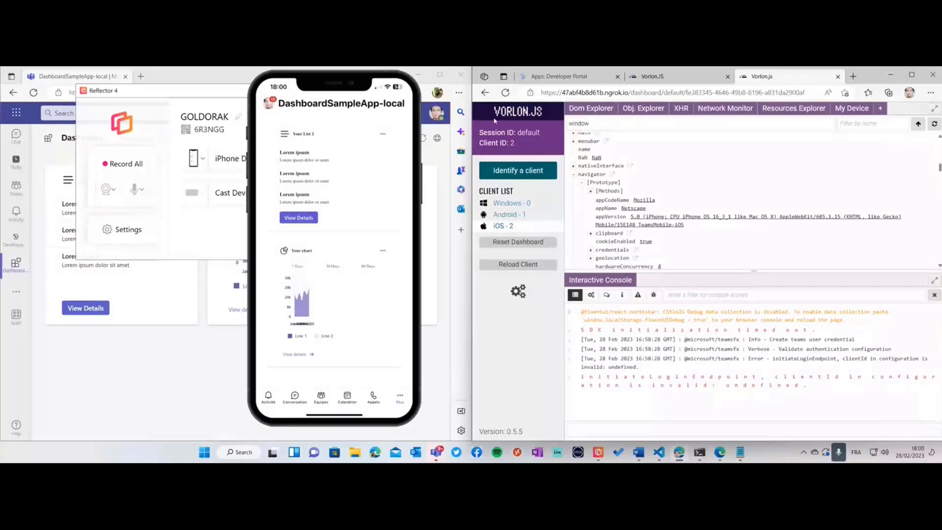
click(591, 108)
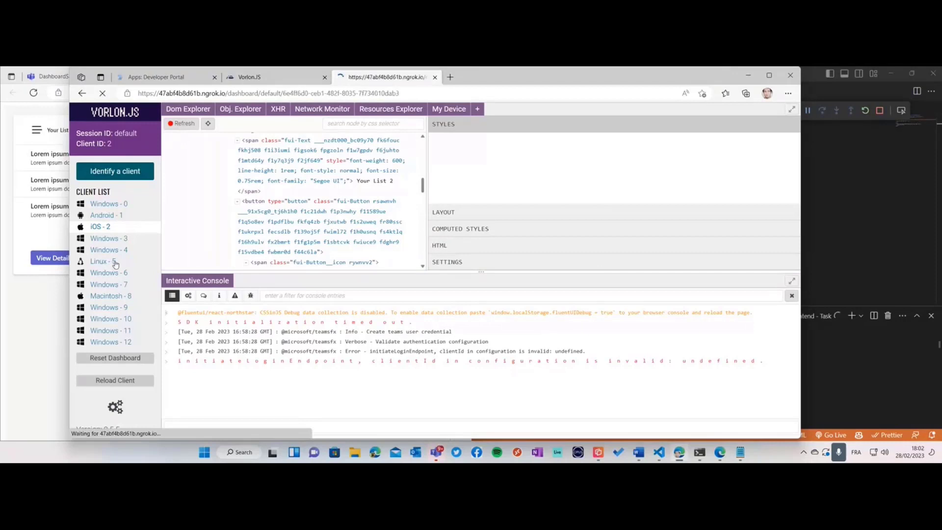
Switch the dashboard to the 'Linux - 5' attendee client so its inspection panels reload.
click(102, 261)
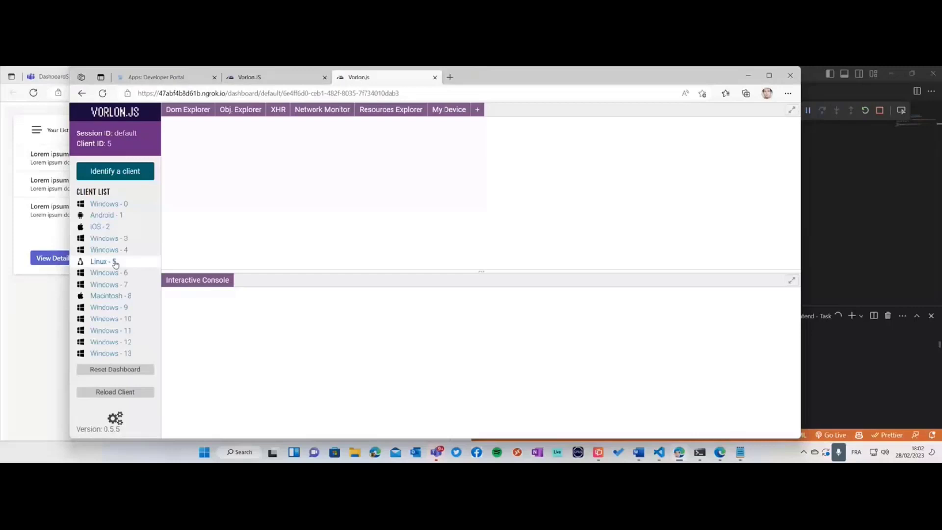